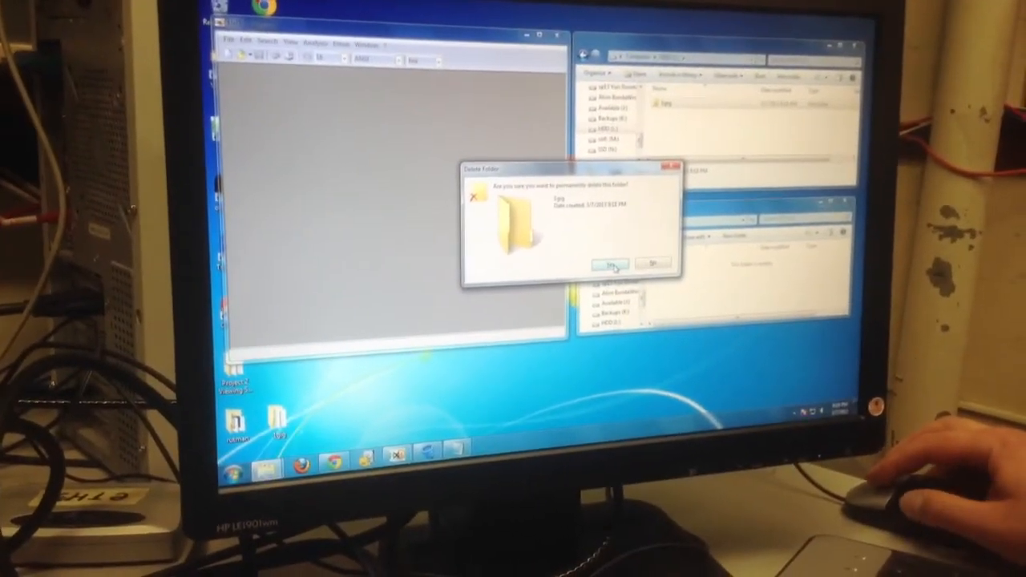
Confirm permanently deleting the folder, then reach HxD's disk commands menu
click(609, 263)
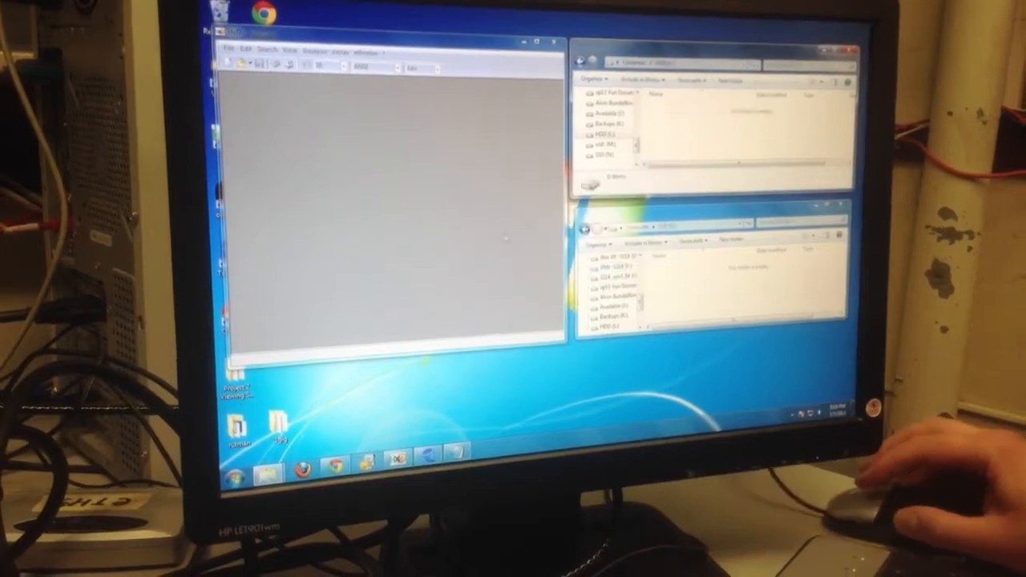
click(340, 64)
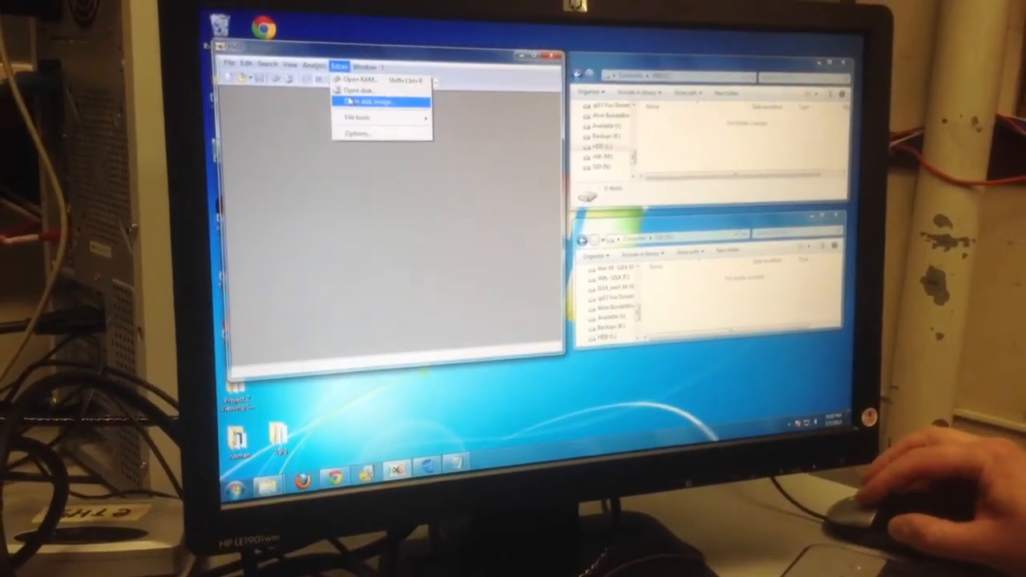
Open the magnetic hard disk as a raw disk in HxD to view its sectors
click(359, 90)
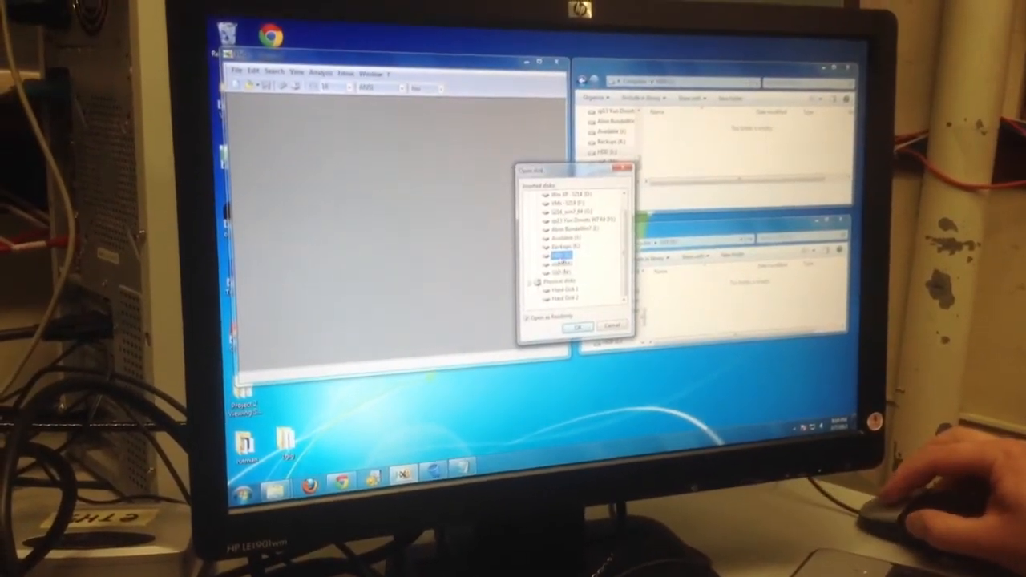
click(576, 328)
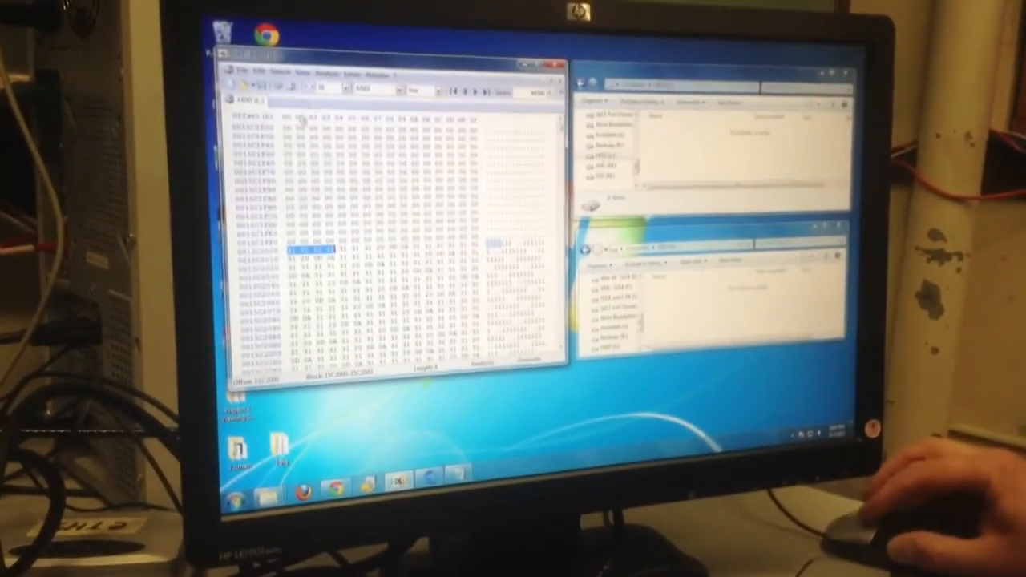
Close the open hard disk view via File > Close, leaving HxD empty
click(318, 71)
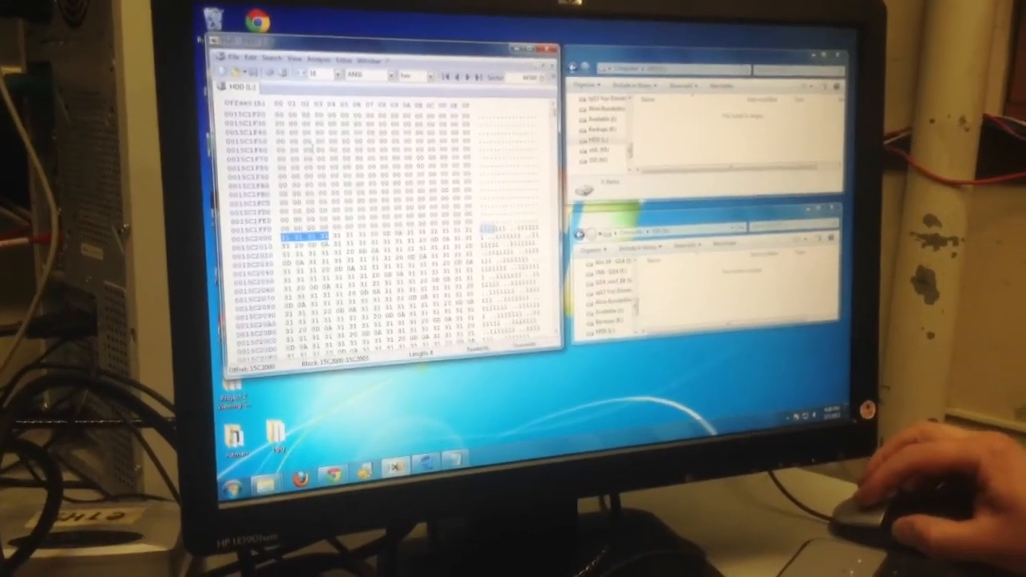
click(295, 58)
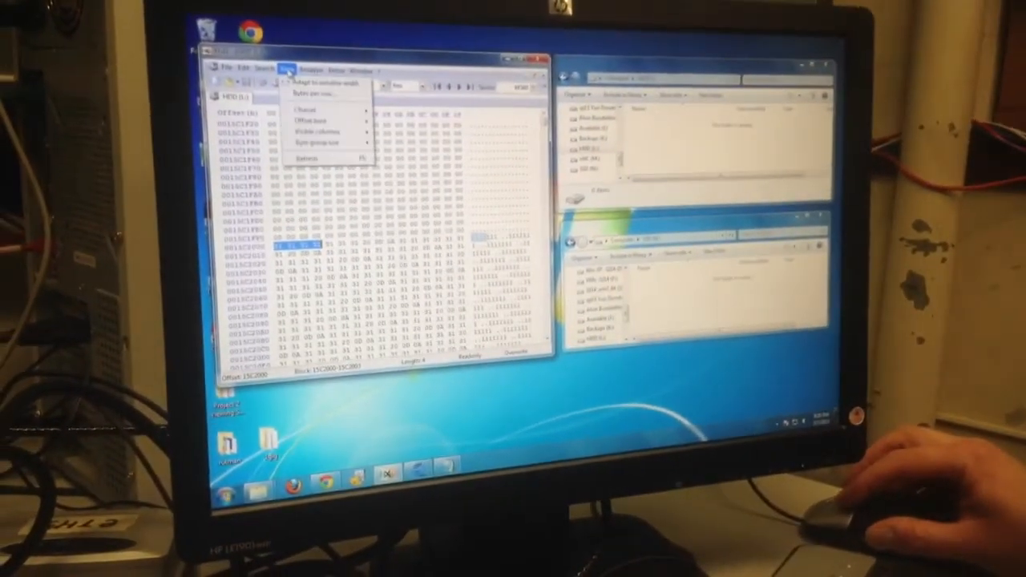
click(298, 70)
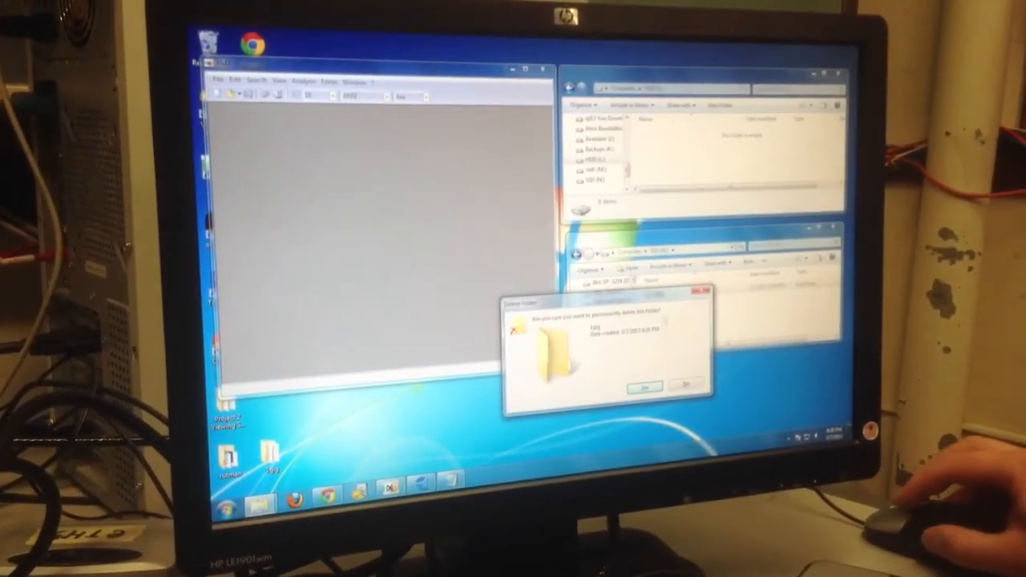
Confirm permanently deleting the test folder from the SSD
click(645, 386)
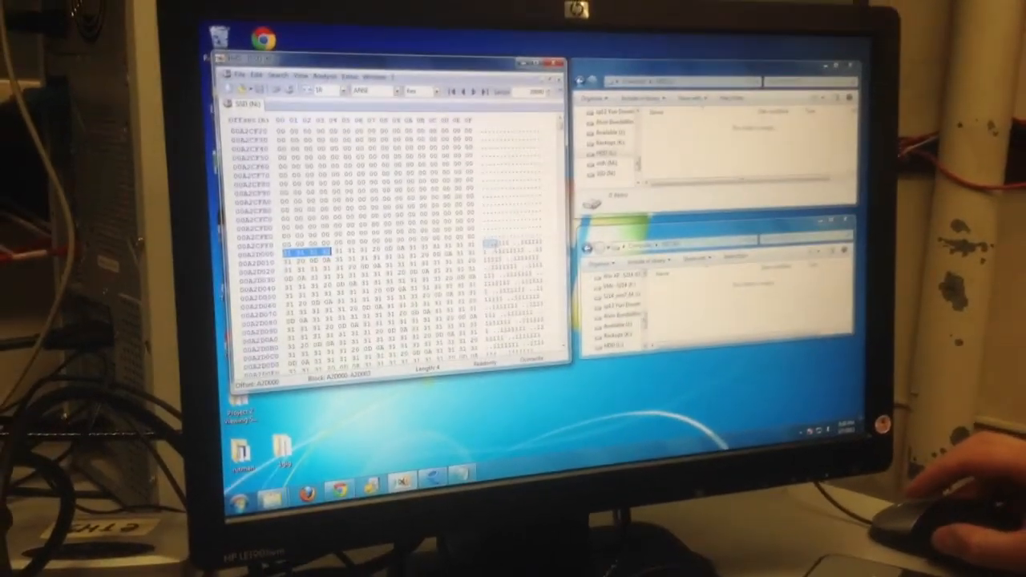
Reload the SSD's raw sectors showing zeros, then start a Find search across the disk
click(299, 78)
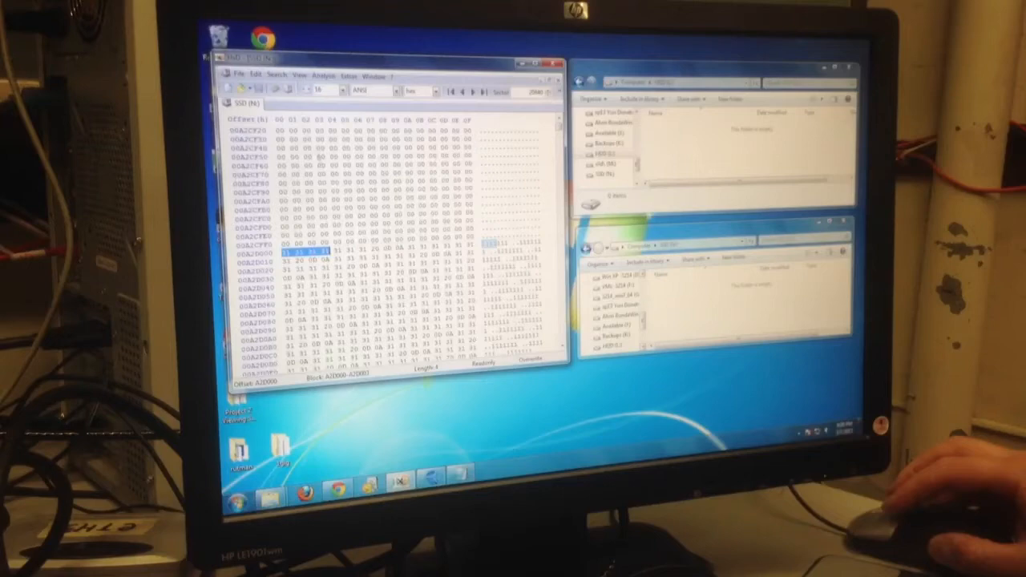
click(300, 75)
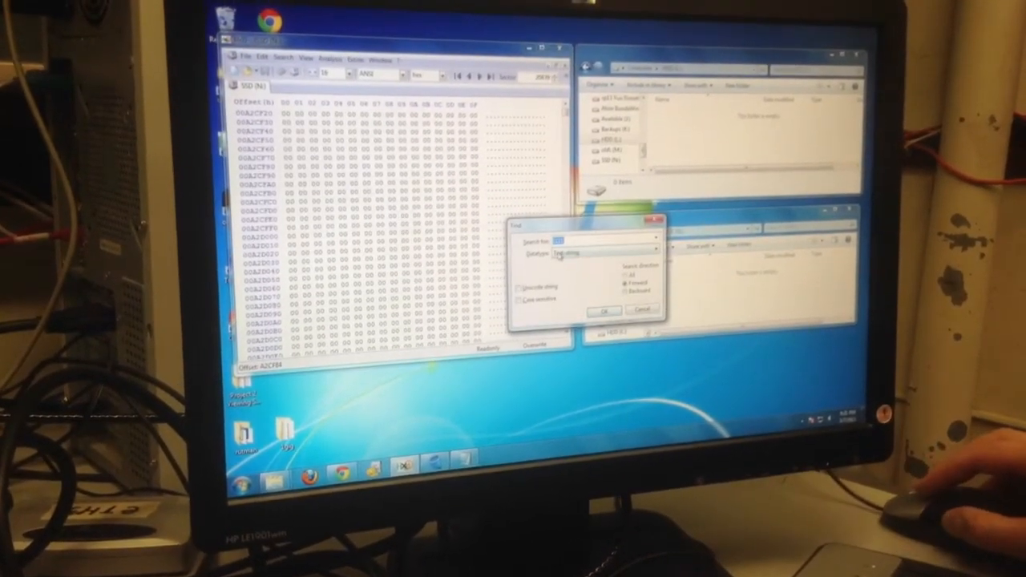
click(603, 311)
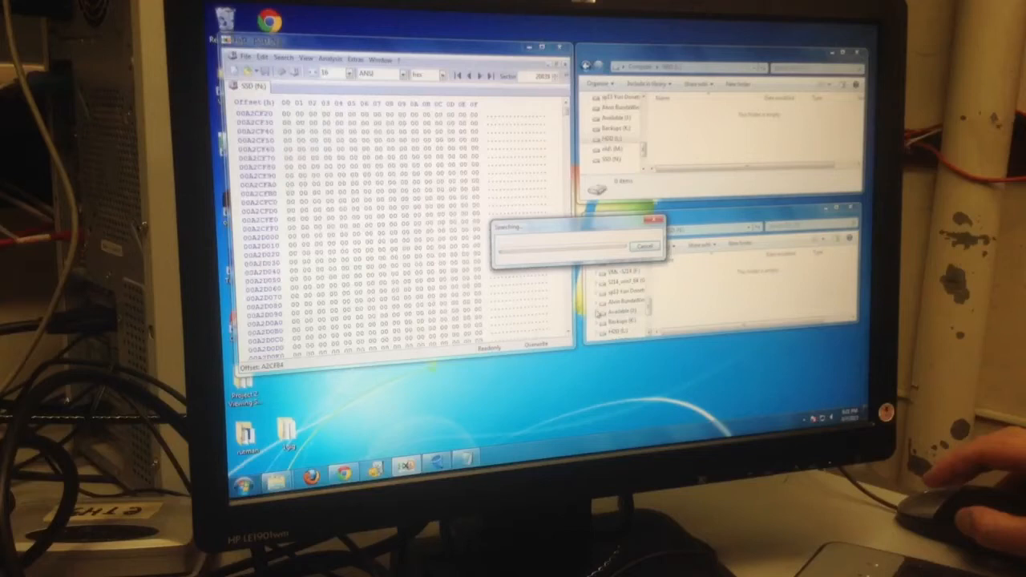